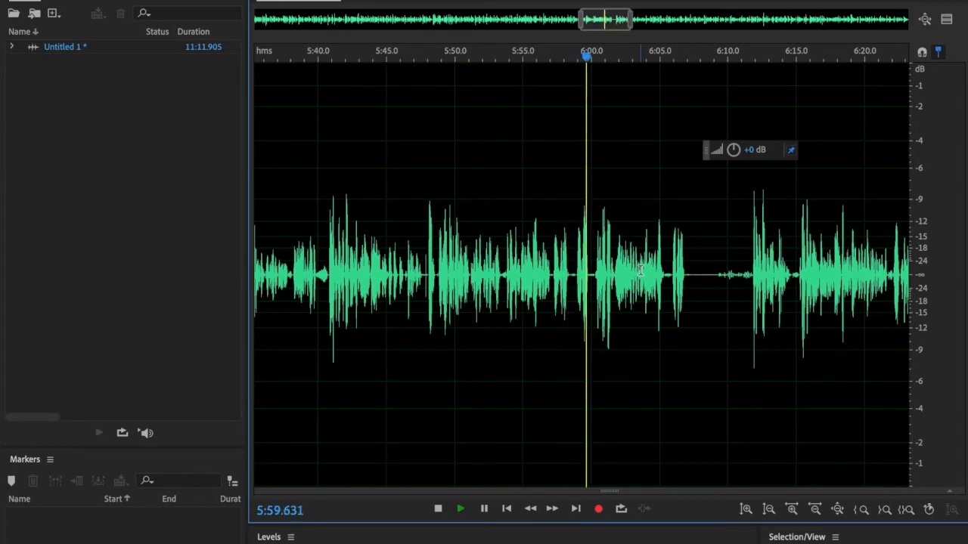
# - Bring up the Effects menu's audio effect categories over the voice recording
pyautogui.click(460, 508)
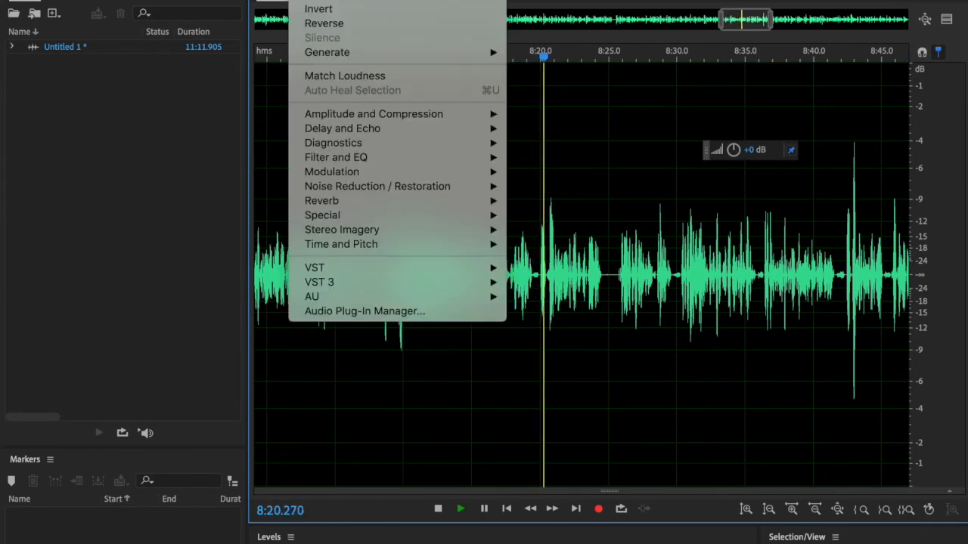
pyautogui.moveTo(373, 113)
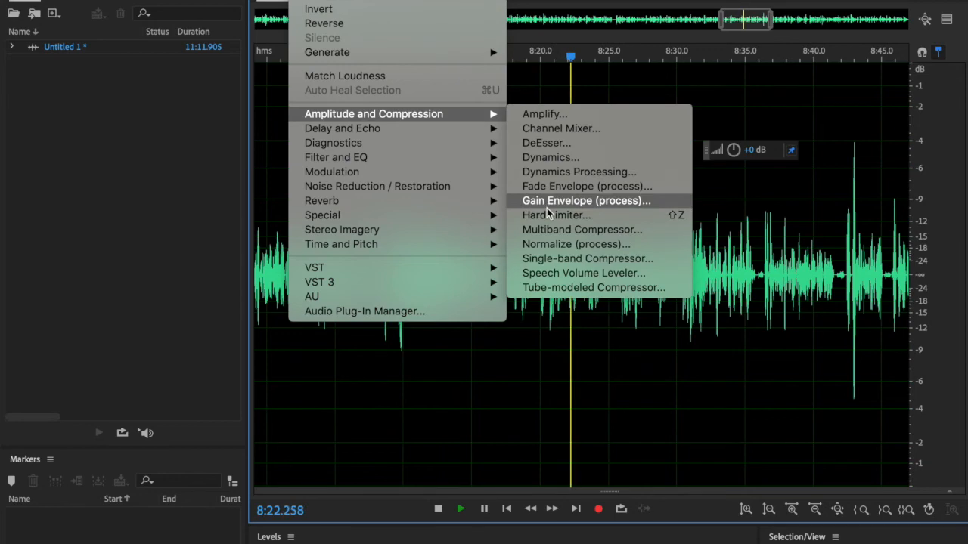
# - Open Amplitude and Compression > Hard Limiter with Maximum Amplitude at -10 dB
pyautogui.click(556, 215)
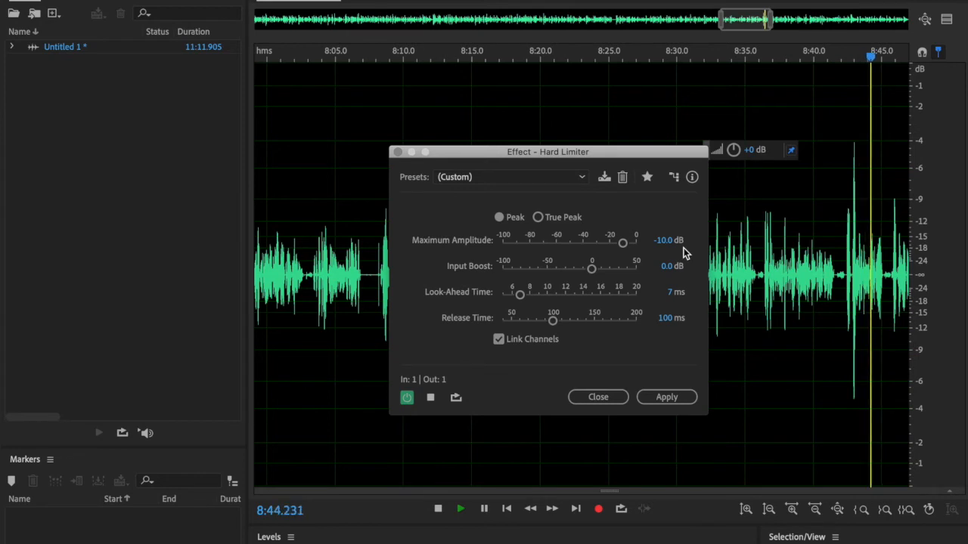
pyautogui.click(460, 508)
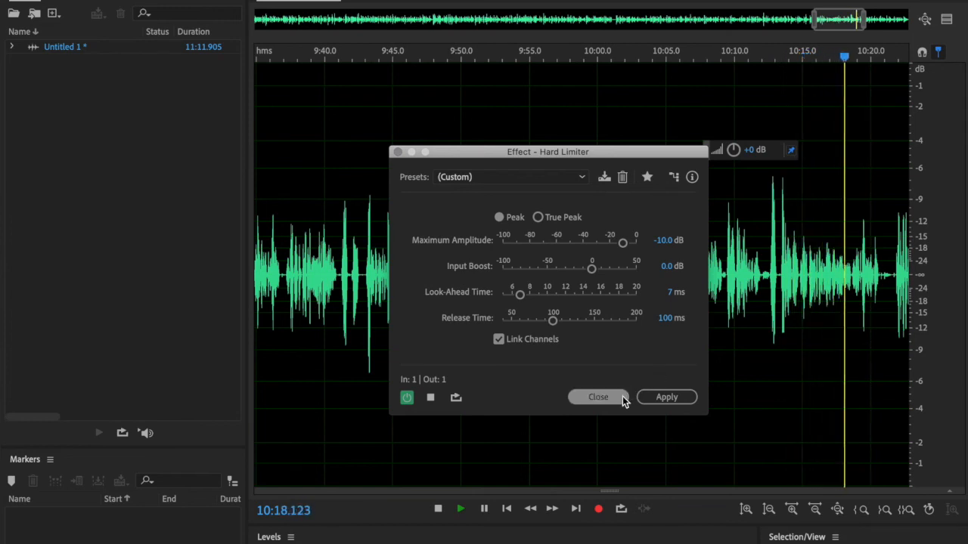
# - Close the Hard Limiter dialog without applying, leaving the voice waveform playing to the end
pyautogui.click(597, 396)
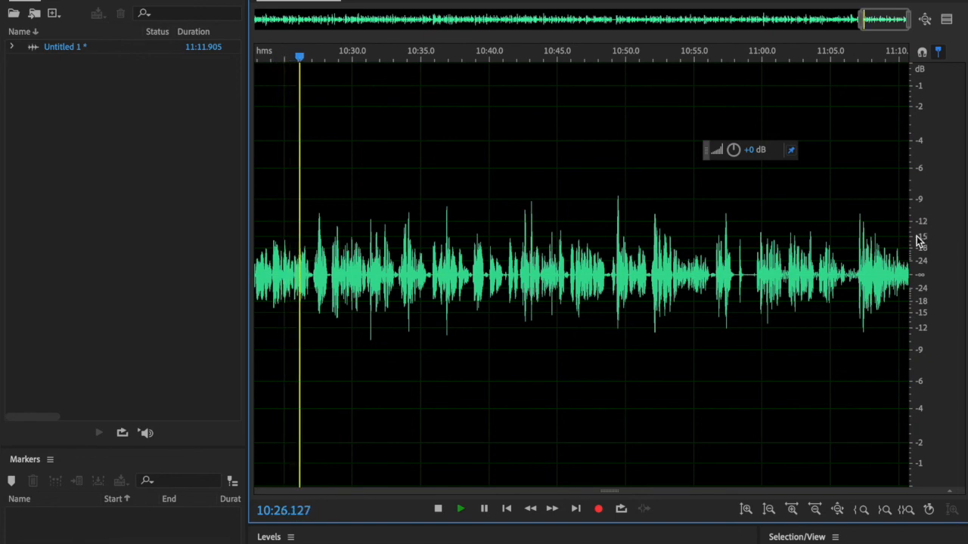
pyautogui.click(460, 508)
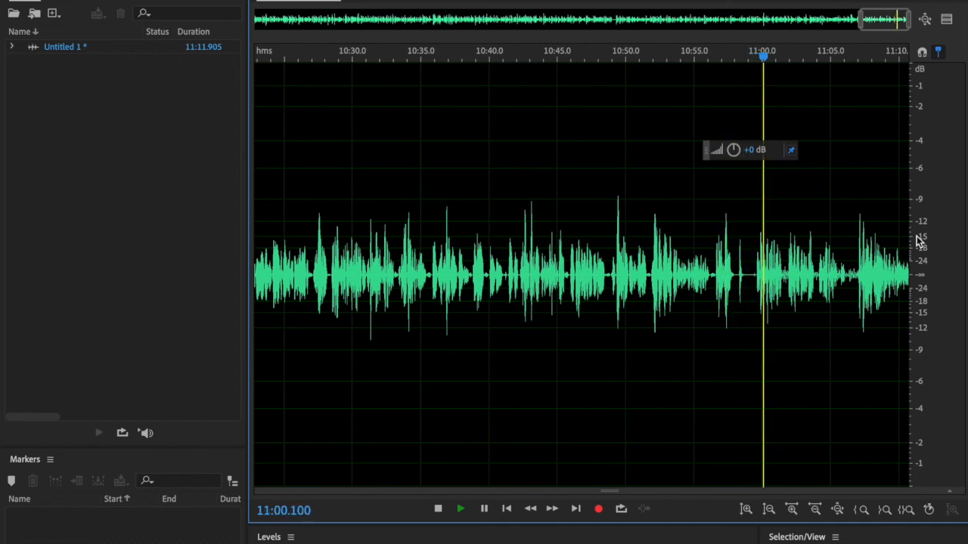
pyautogui.click(460, 509)
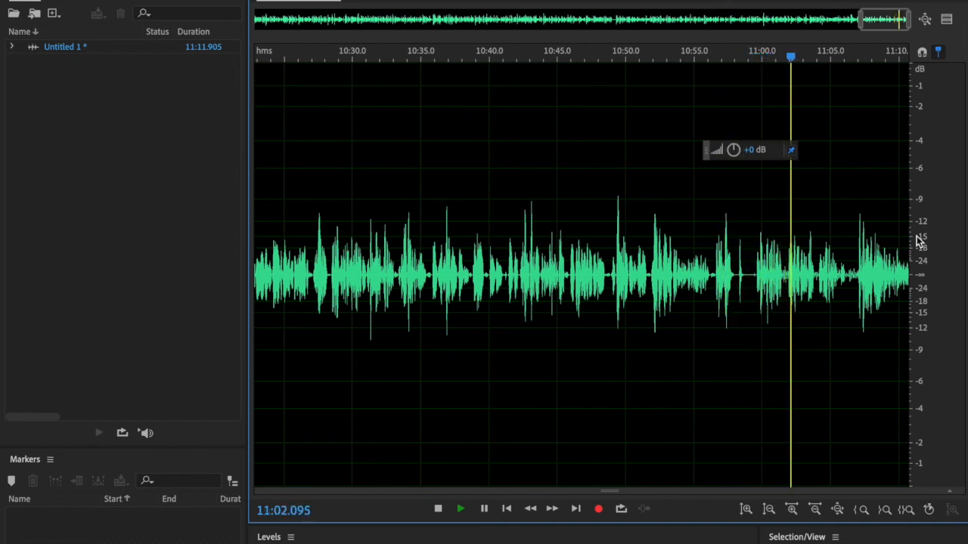